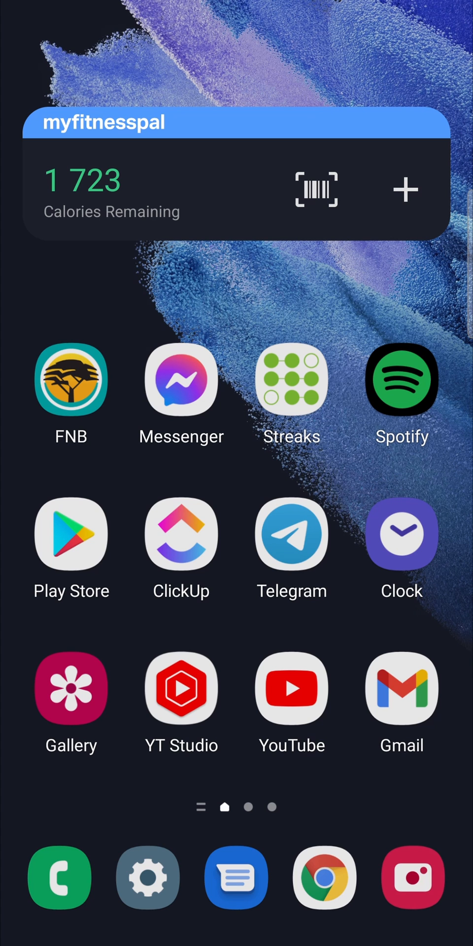
Launch the Play Store from the Android home screen
click(71, 534)
text(googleph)
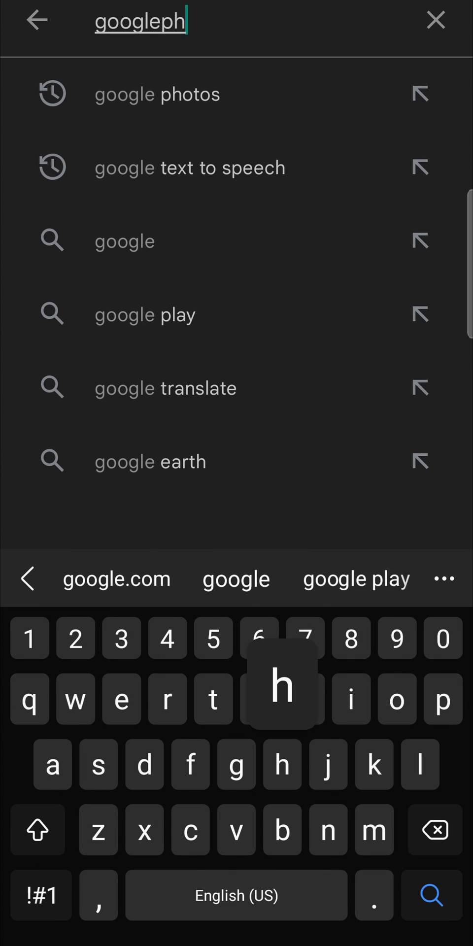
Search for 'google photos' and go to the Google Photos app page
text(oto)
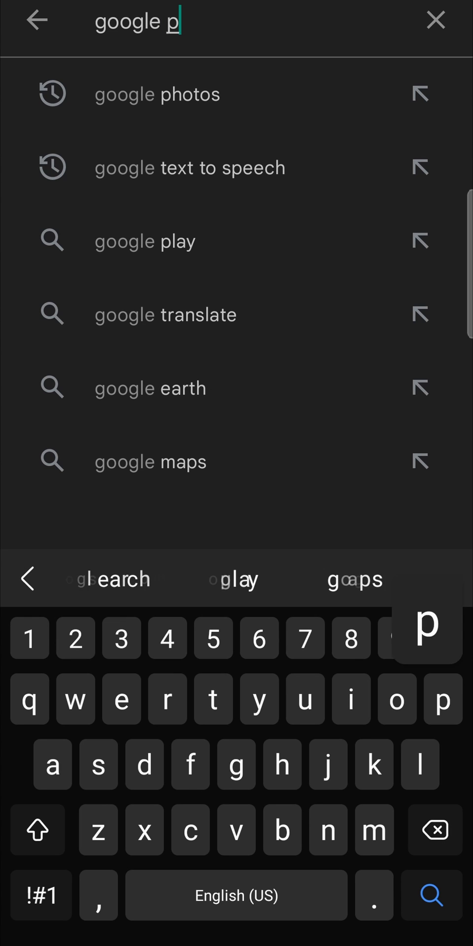
click(156, 93)
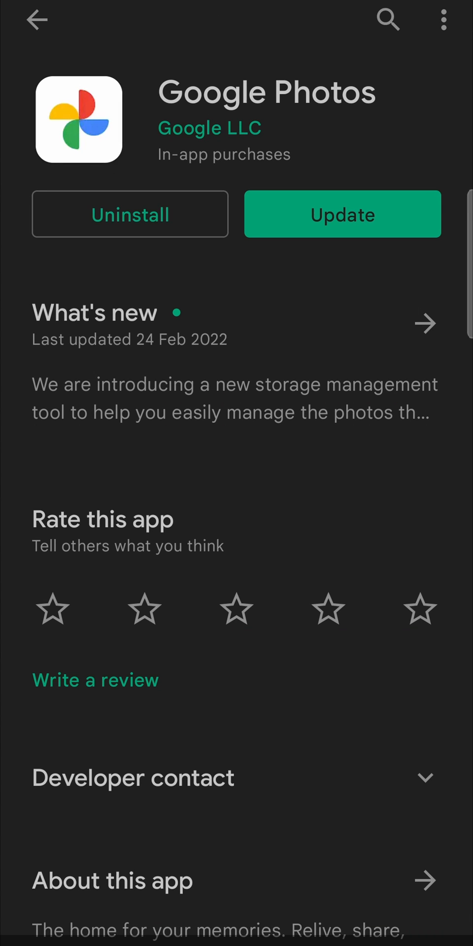
Update Google Photos to the latest version until its page offers Open
click(342, 213)
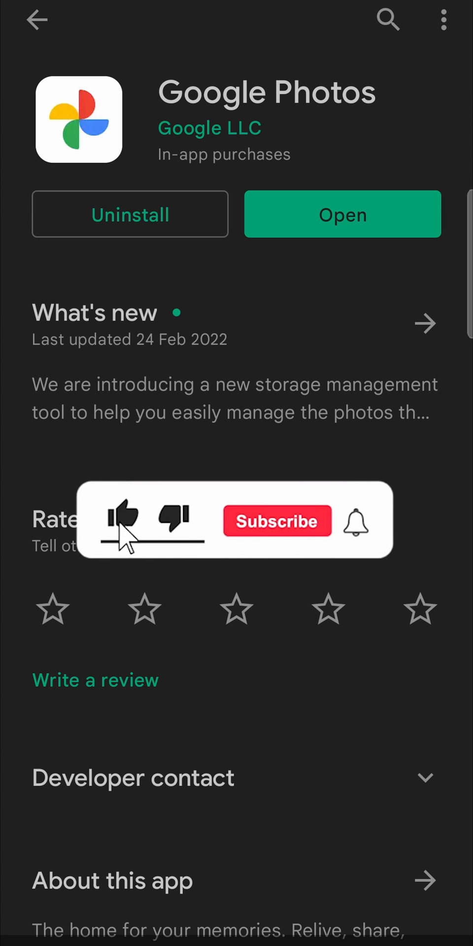
click(276, 520)
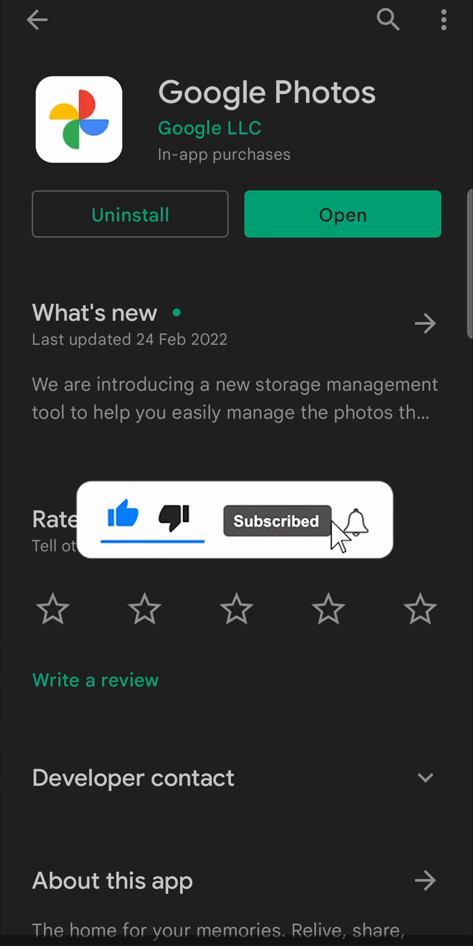
click(349, 520)
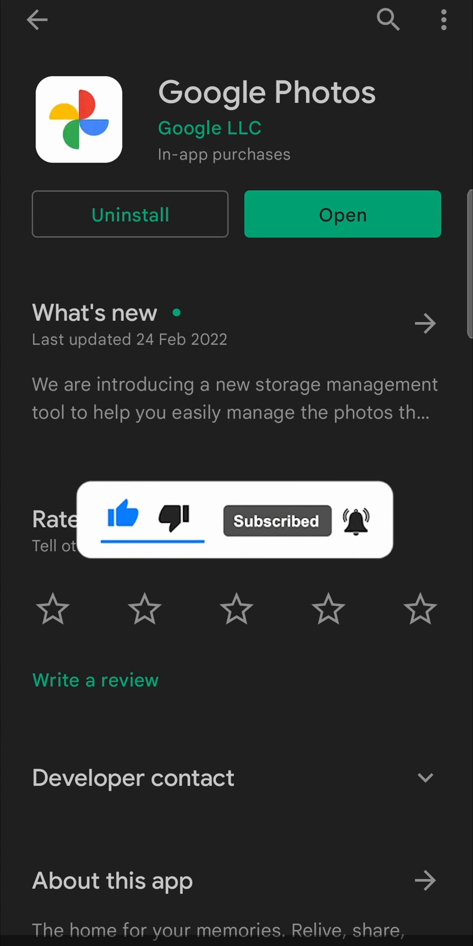